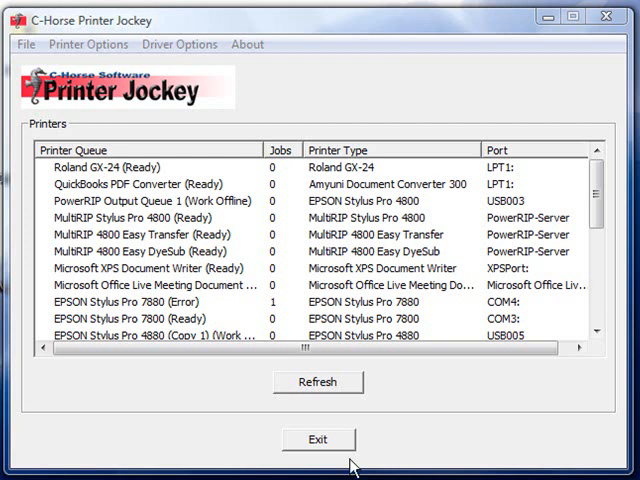
{"action": "mouse_move", "coordinate": [108, 330]}
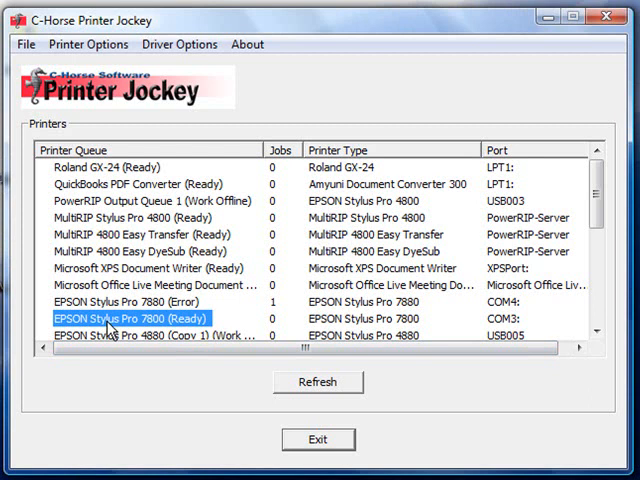
- Open the EPSON Stylus Pro 7800 queue and show its Printer Options menu
{"action": "double_click", "coordinate": [130, 318]}
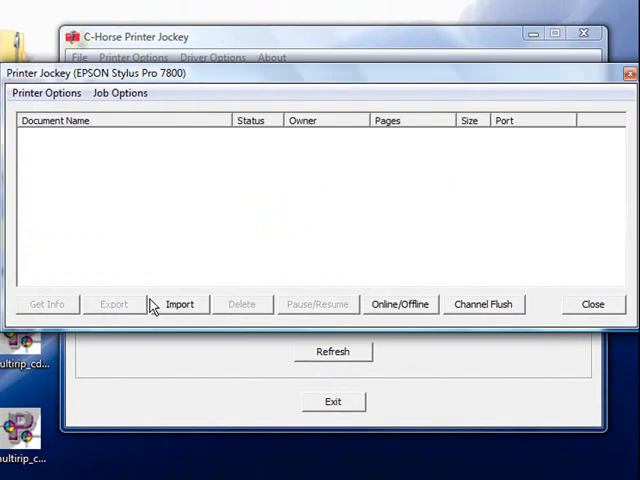
{"action": "mouse_move", "coordinate": [96, 220]}
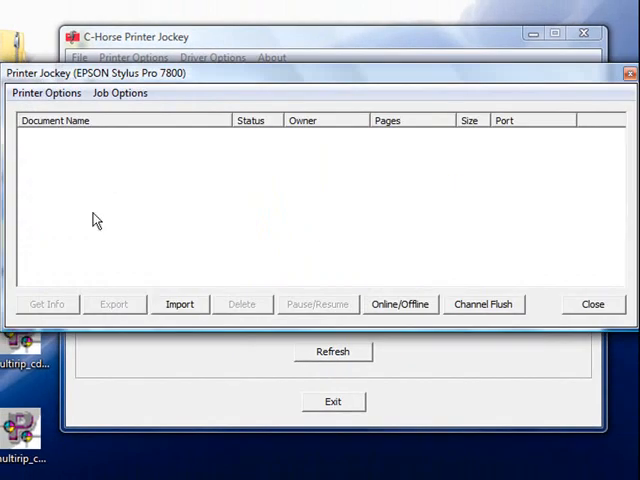
{"action": "left_click", "coordinate": [46, 92]}
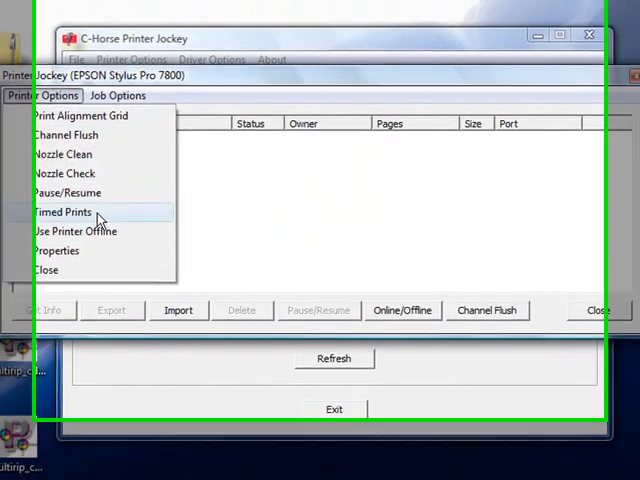
- Choose Timed Prints to open the Scheduled Print dialog
{"action": "left_click", "coordinate": [63, 212]}
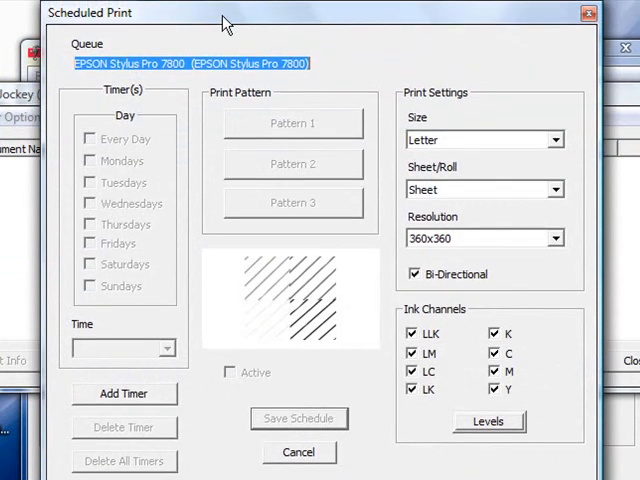
{"action": "mouse_move", "coordinate": [110, 182]}
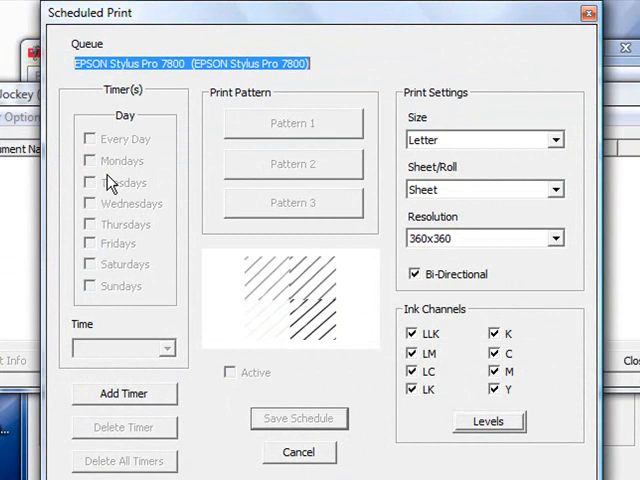
{"action": "mouse_move", "coordinate": [178, 307]}
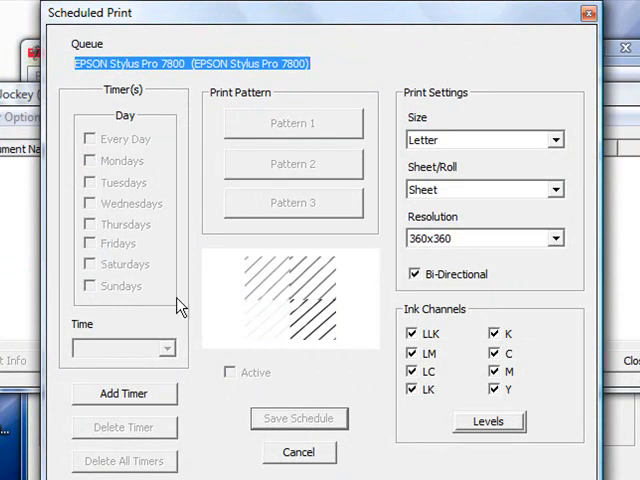
{"action": "mouse_move", "coordinate": [165, 323]}
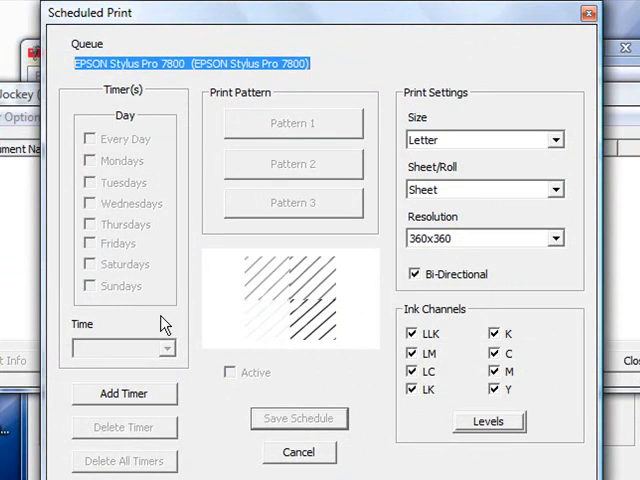
{"action": "mouse_move", "coordinate": [125, 393]}
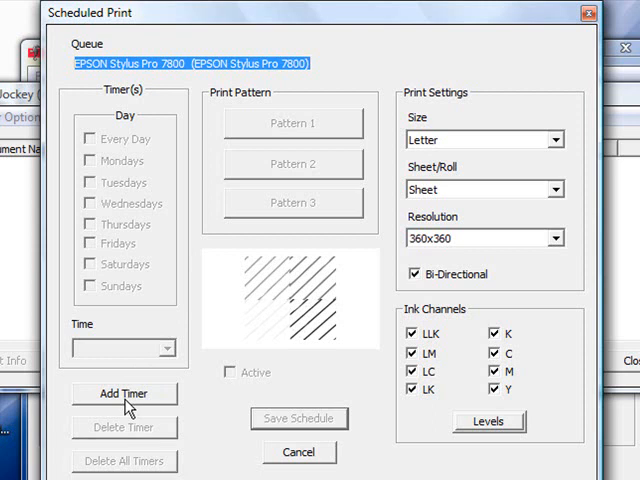
- Add a new timer set to 01:00 AM
{"action": "left_click", "coordinate": [124, 393]}
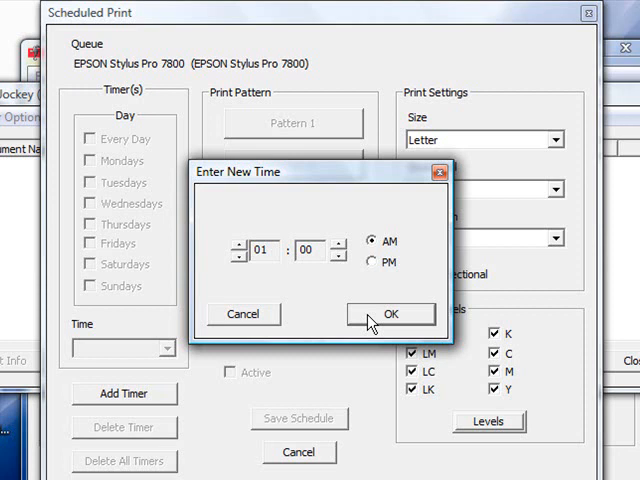
{"action": "left_click", "coordinate": [390, 314]}
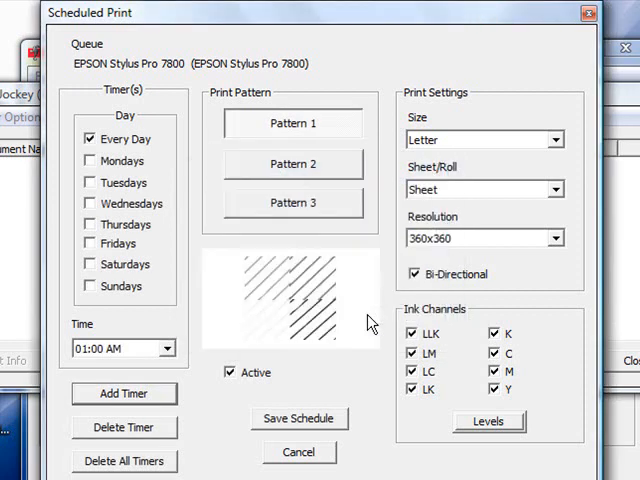
{"action": "mouse_move", "coordinate": [195, 305]}
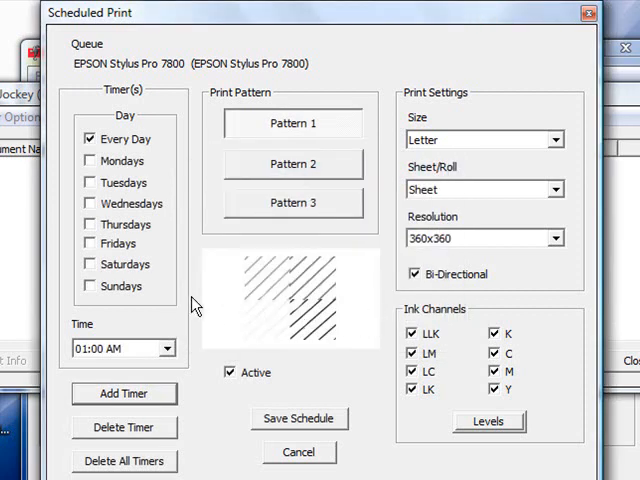
{"action": "mouse_move", "coordinate": [125, 270]}
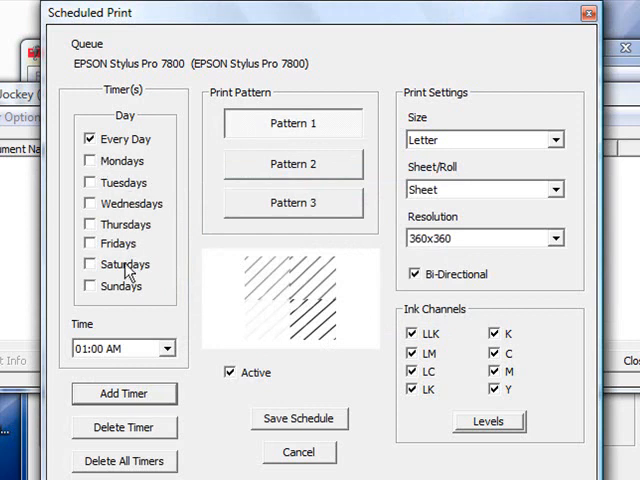
{"action": "mouse_move", "coordinate": [95, 148]}
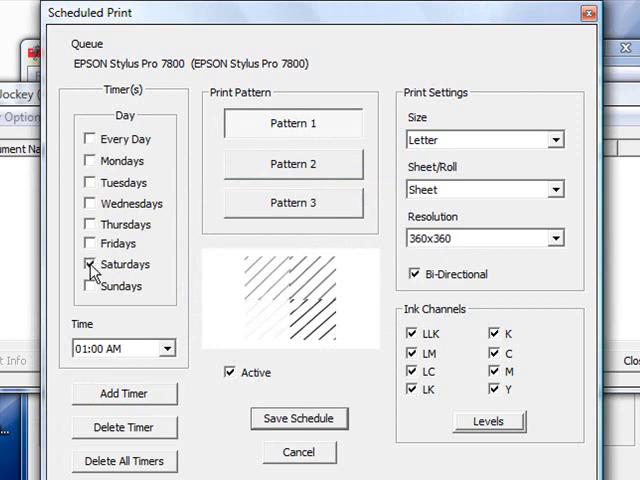
- Enable Sundays for the 1:00 AM timer
{"action": "left_click", "coordinate": [89, 287]}
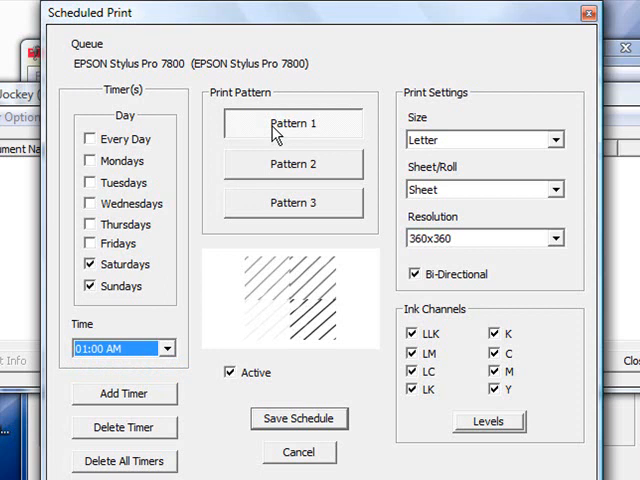
{"action": "mouse_move", "coordinate": [262, 330]}
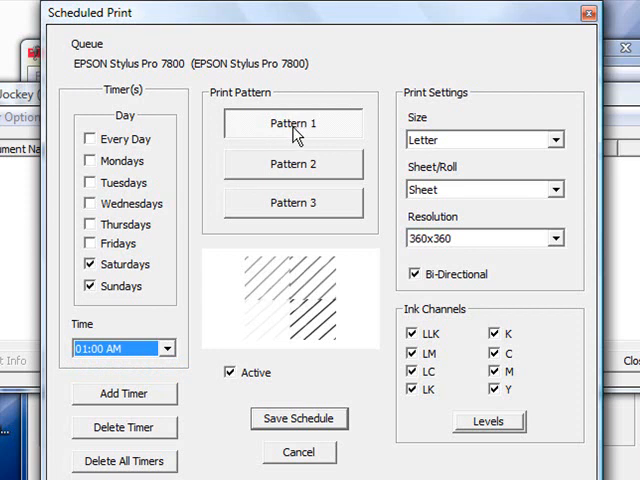
- Preview Patterns 1, 2 and 3, then select Pattern 2
{"action": "left_click", "coordinate": [293, 164]}
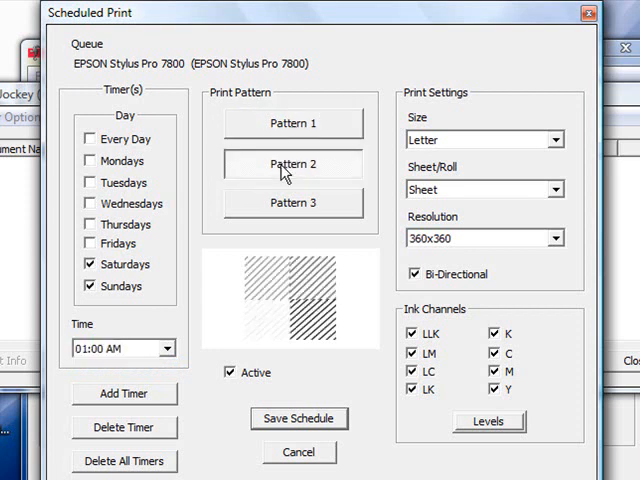
{"action": "mouse_move", "coordinate": [284, 208]}
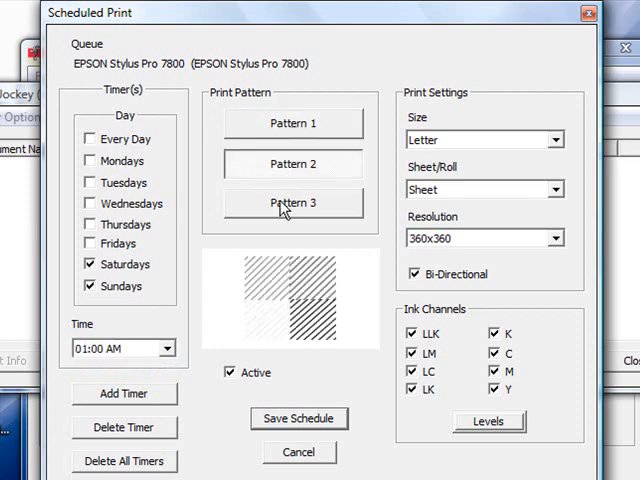
{"action": "left_click", "coordinate": [293, 203]}
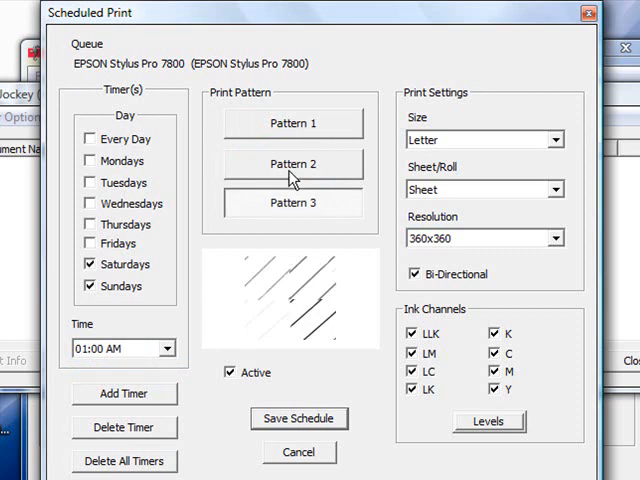
{"action": "left_click", "coordinate": [293, 164]}
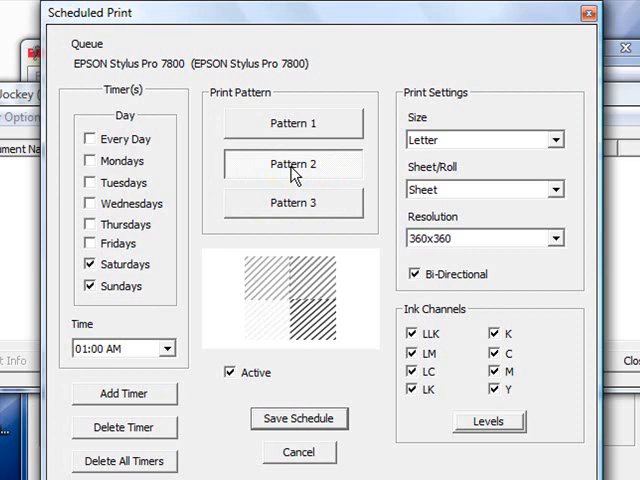
{"action": "mouse_move", "coordinate": [313, 198]}
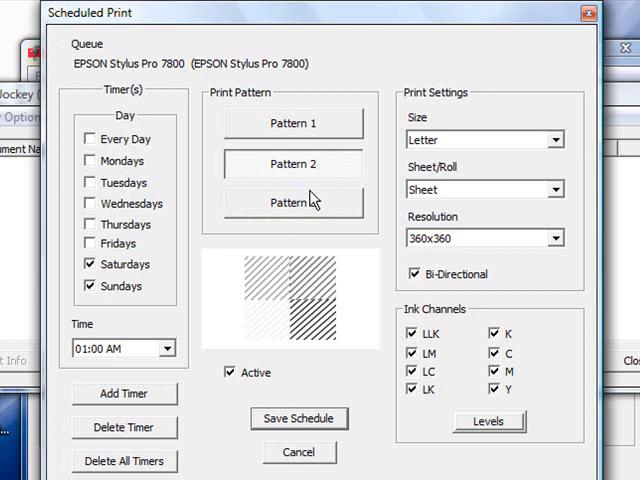
{"action": "left_click", "coordinate": [293, 123]}
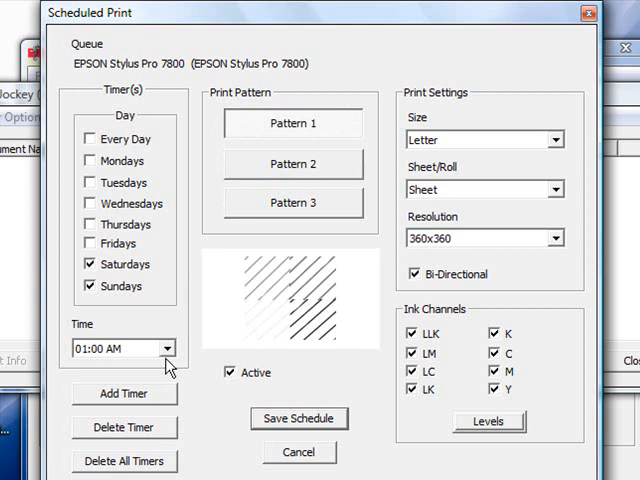
{"action": "left_click", "coordinate": [292, 163]}
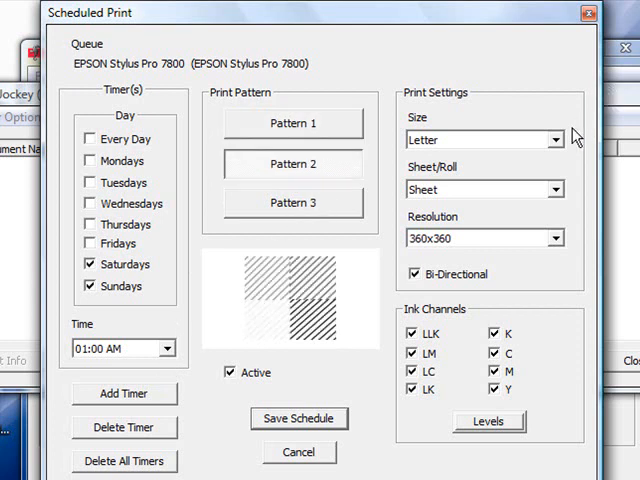
{"action": "mouse_move", "coordinate": [565, 145]}
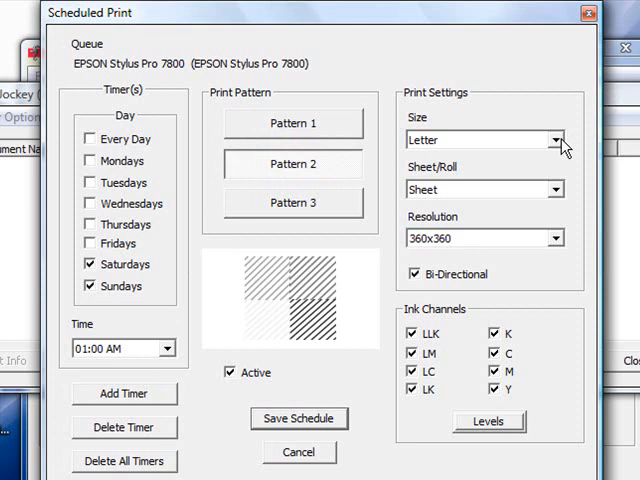
- Browse the Print Settings paper size list toward 24x36
{"action": "left_click", "coordinate": [554, 139]}
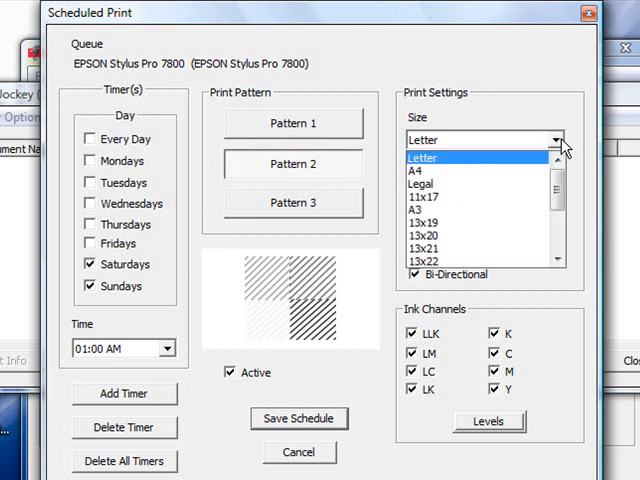
{"action": "mouse_move", "coordinate": [557, 192]}
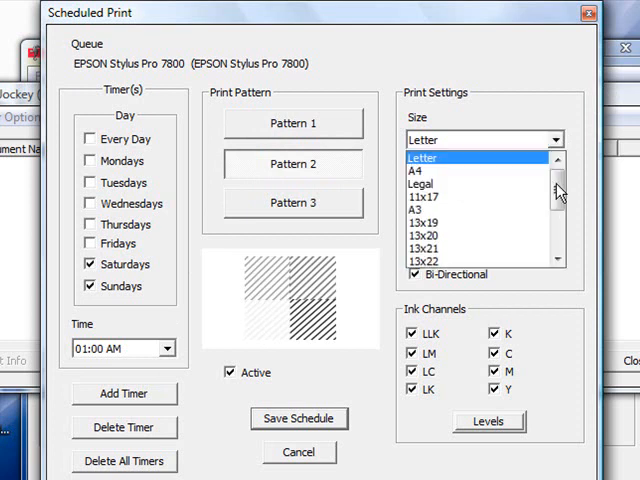
{"action": "scroll", "scroll_direction": "down", "scroll_amount": 3}
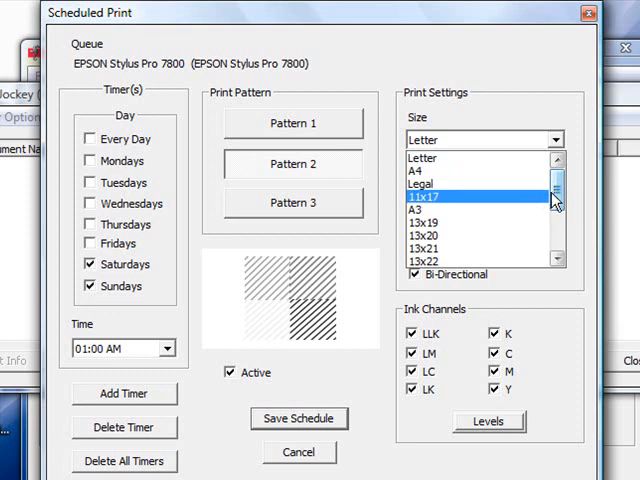
{"action": "scroll", "scroll_direction": "down", "scroll_amount": 3}
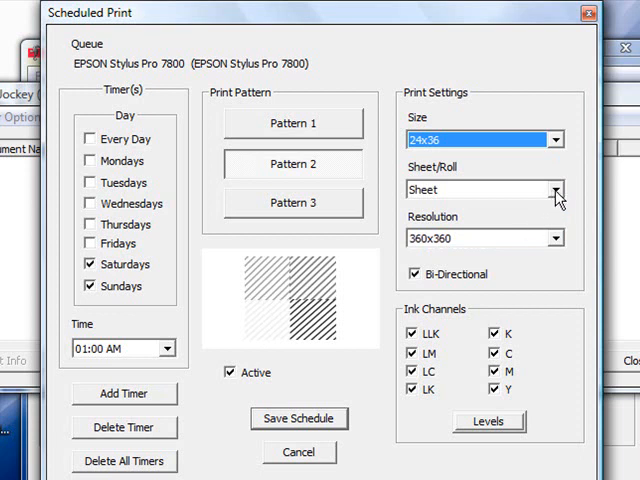
- Switch the media type from Sheet to Roll
{"action": "left_click", "coordinate": [556, 189]}
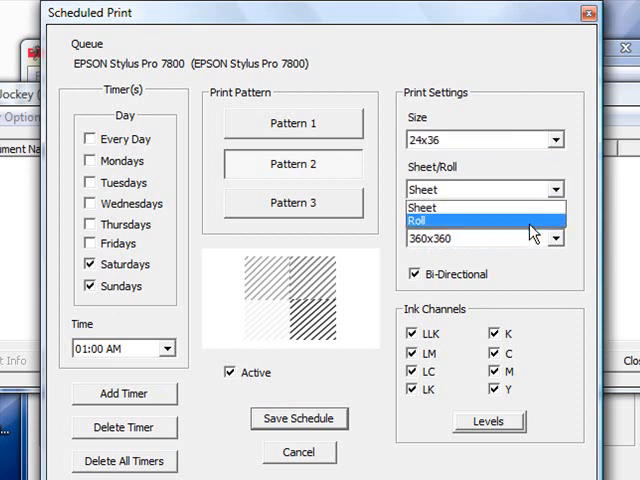
{"action": "left_click", "coordinate": [480, 220]}
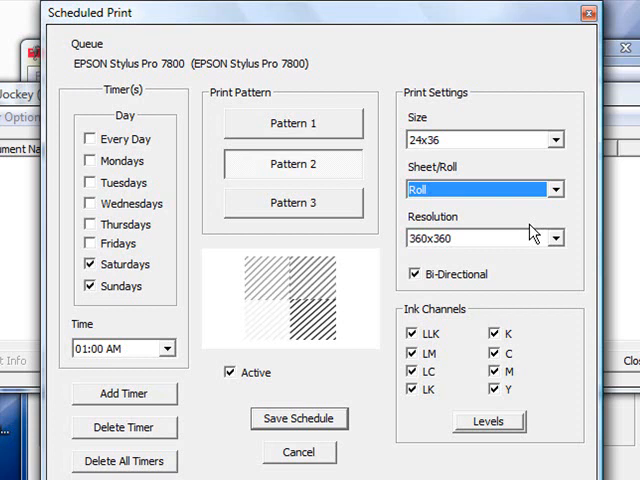
{"action": "mouse_move", "coordinate": [509, 200]}
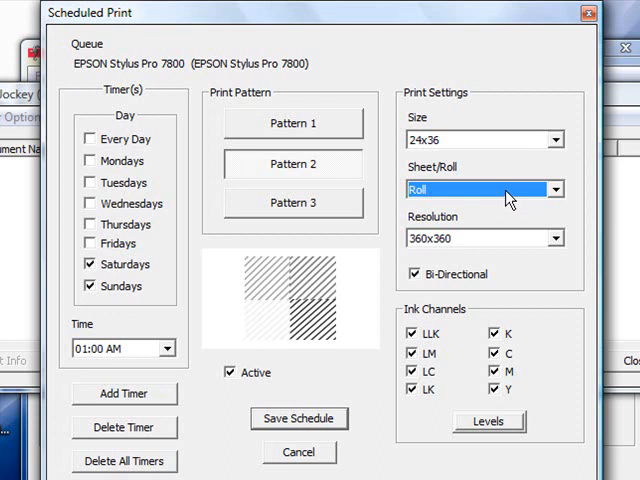
{"action": "mouse_move", "coordinate": [535, 238]}
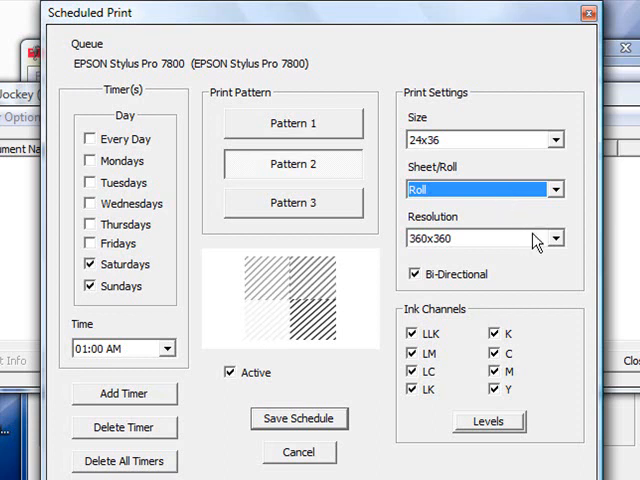
- Set the print resolution to 720x720
{"action": "left_click", "coordinate": [553, 238]}
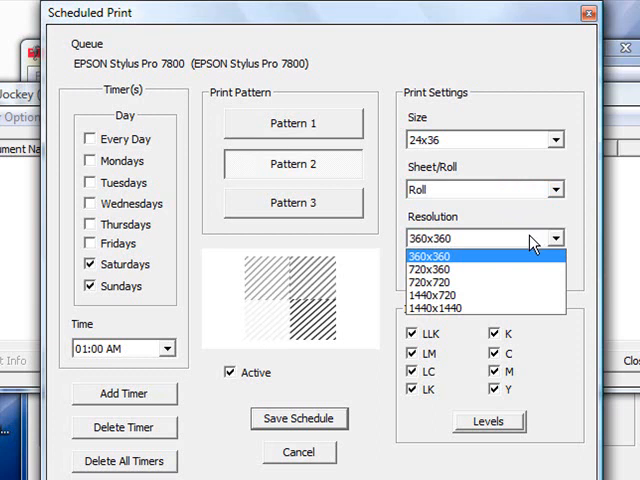
{"action": "mouse_move", "coordinate": [513, 295]}
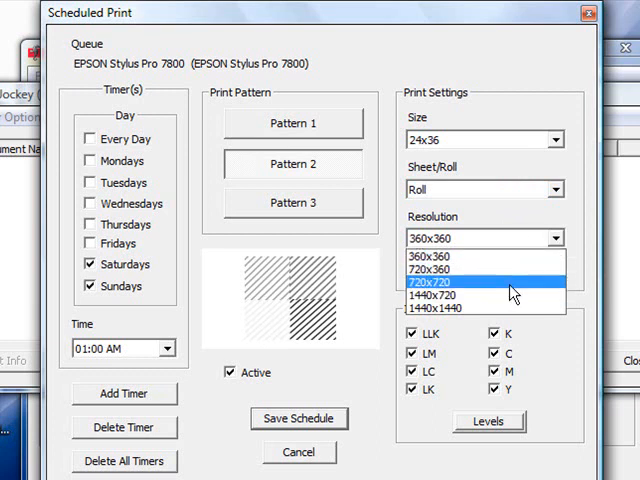
{"action": "left_click", "coordinate": [430, 282]}
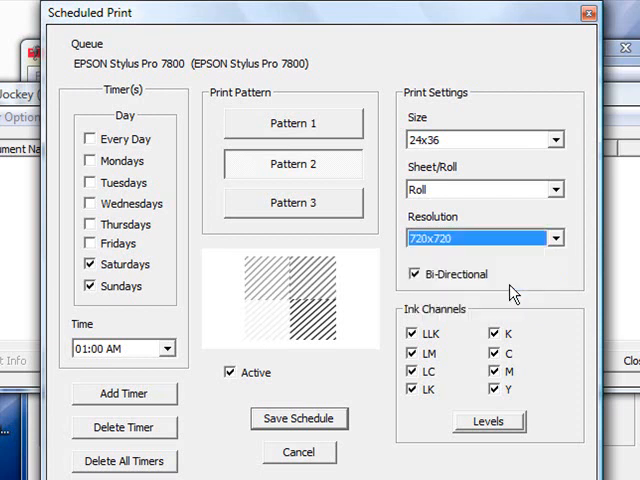
{"action": "mouse_move", "coordinate": [434, 255]}
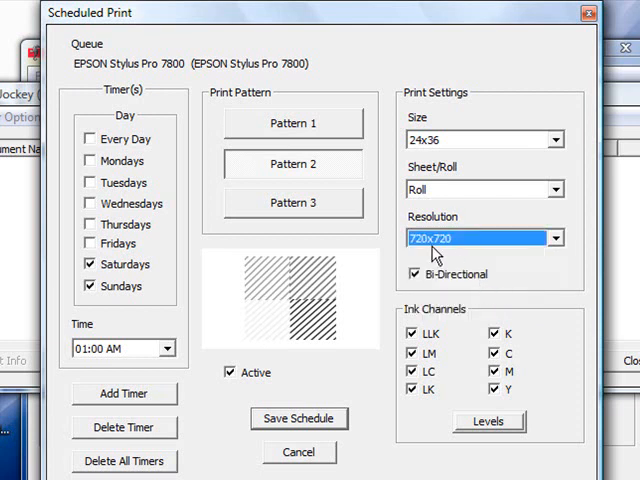
{"action": "mouse_move", "coordinate": [418, 287]}
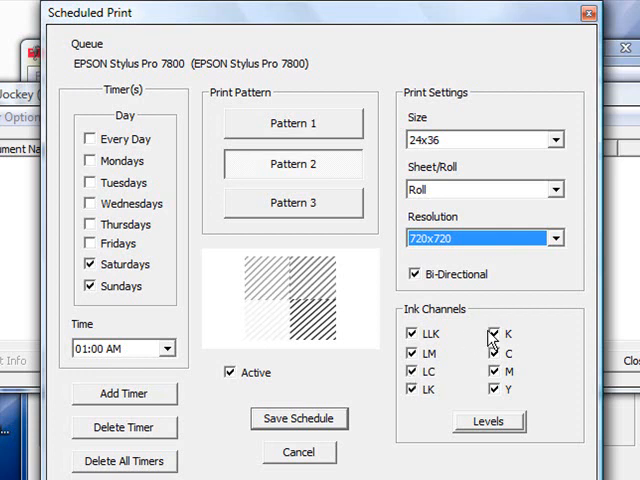
{"action": "left_click", "coordinate": [493, 333]}
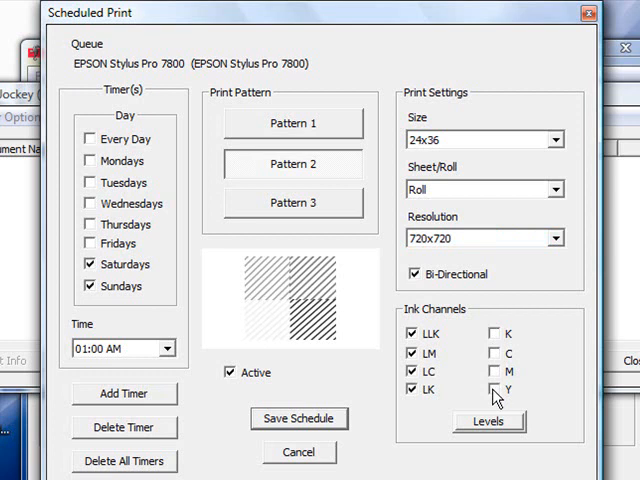
{"action": "left_click", "coordinate": [494, 333]}
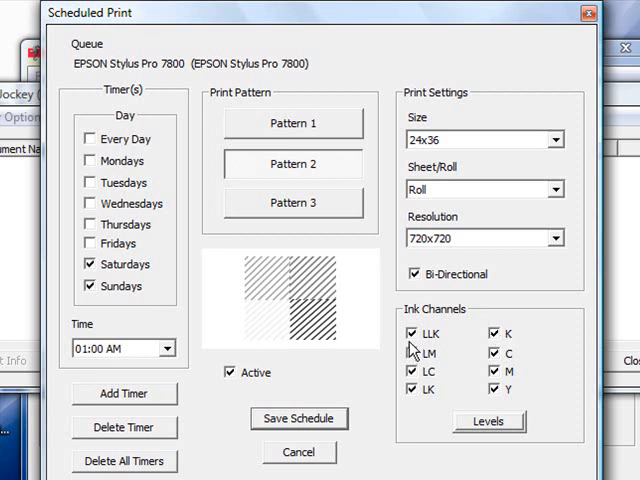
- Set the print resolution to 1440x1440
{"action": "left_click", "coordinate": [546, 237]}
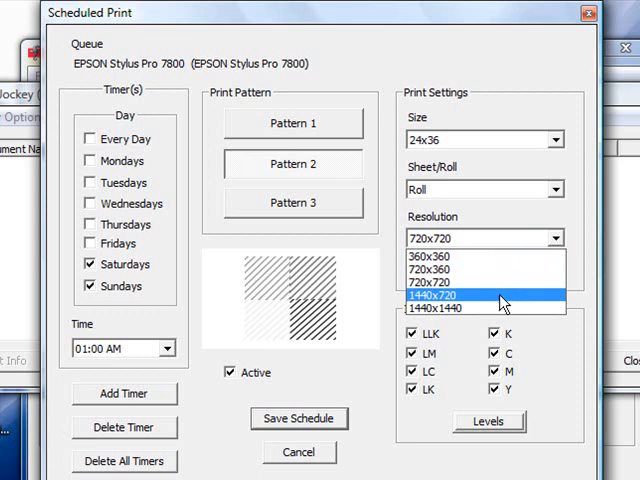
{"action": "left_click", "coordinate": [450, 318]}
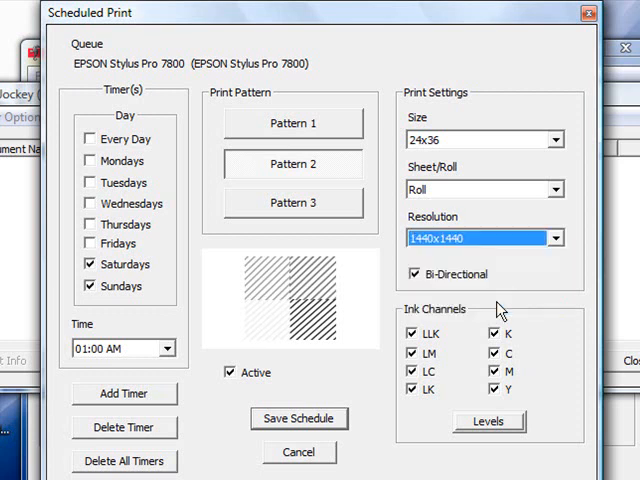
{"action": "mouse_move", "coordinate": [493, 312]}
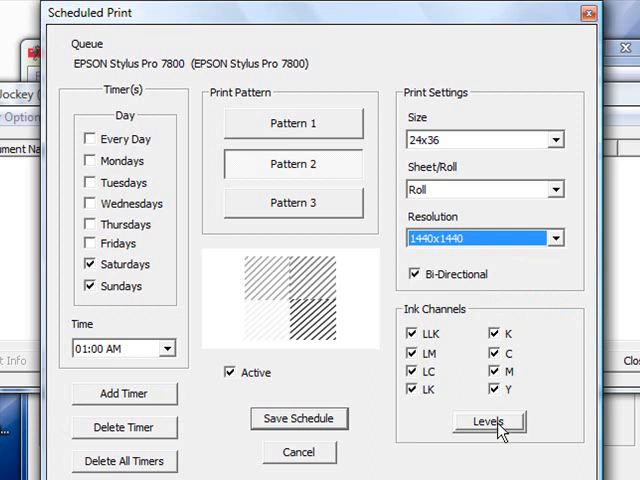
- Lower the K, C, M and Y ink levels to about 50 and confirm
{"action": "left_click", "coordinate": [489, 421]}
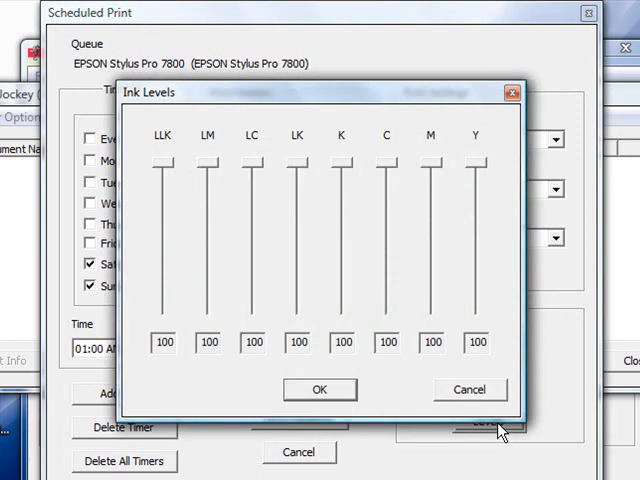
{"action": "mouse_move", "coordinate": [178, 175]}
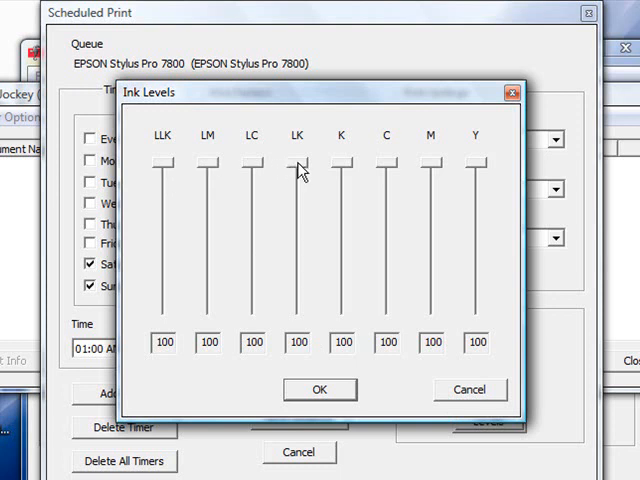
{"action": "mouse_move", "coordinate": [339, 170]}
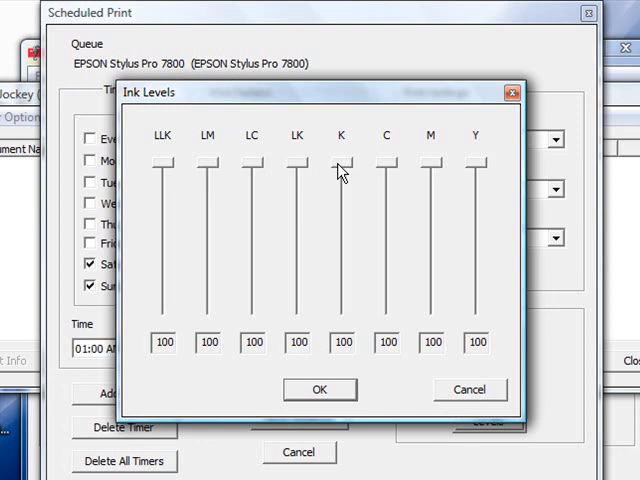
{"action": "mouse_move", "coordinate": [342, 238]}
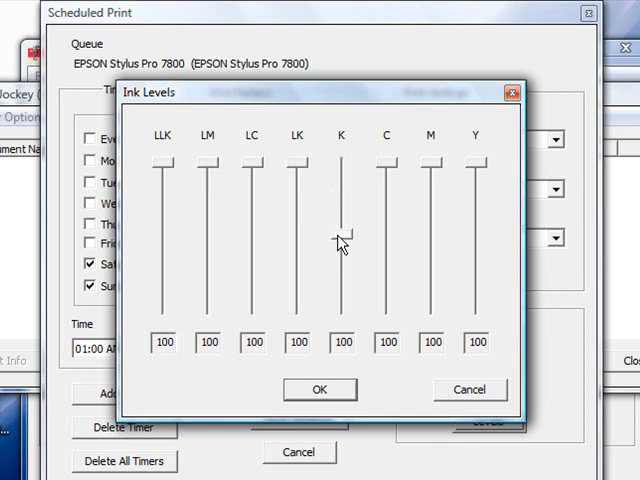
{"action": "left_click_drag", "start_coordinate": [342, 160], "coordinate": [342, 230]}
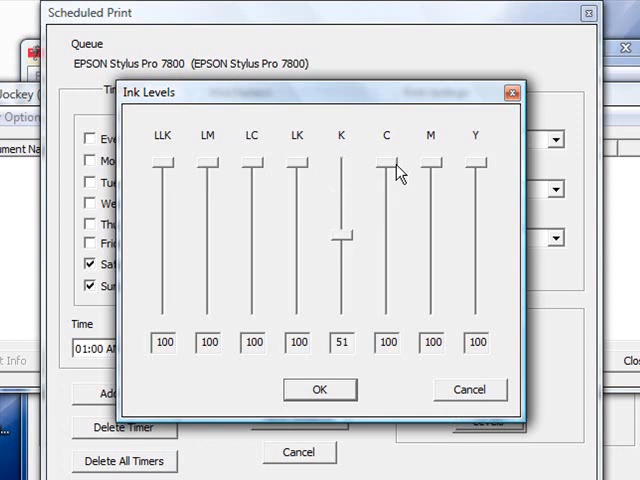
{"action": "left_click_drag", "start_coordinate": [387, 165], "coordinate": [387, 235]}
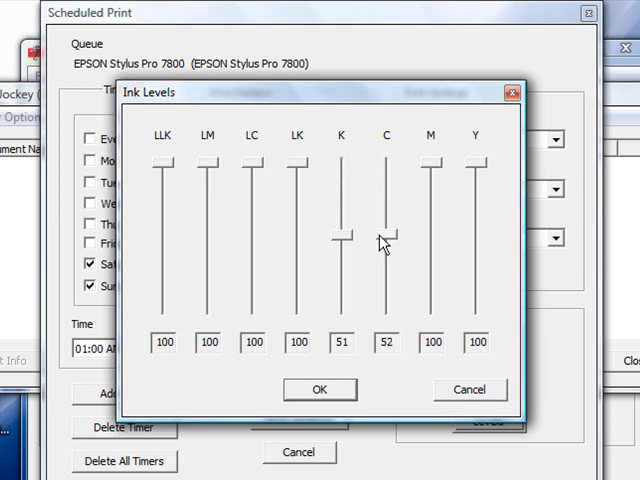
{"action": "left_click_drag", "start_coordinate": [430, 160], "coordinate": [430, 240]}
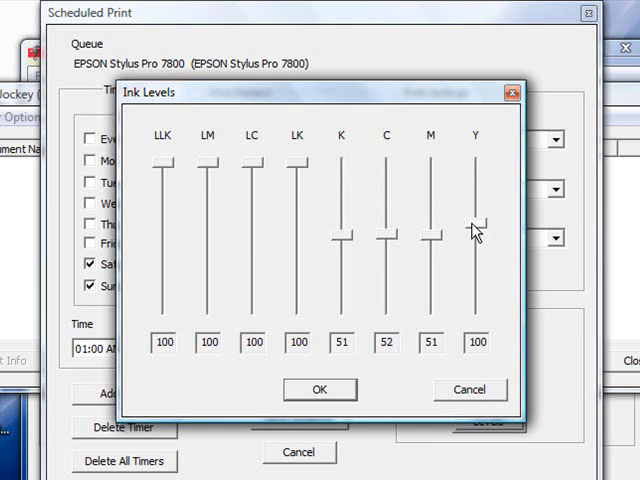
{"action": "left_click_drag", "start_coordinate": [477, 210], "coordinate": [477, 235]}
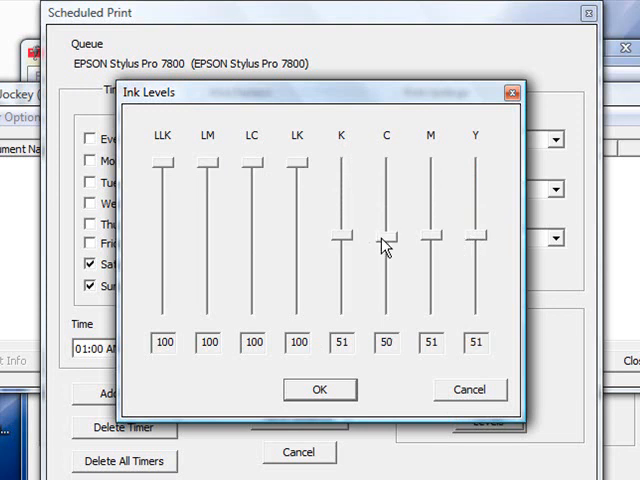
{"action": "left_click", "coordinate": [320, 389]}
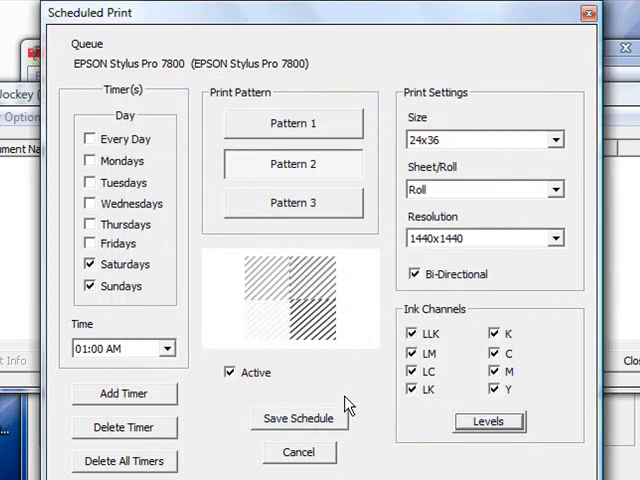
{"action": "mouse_move", "coordinate": [333, 443]}
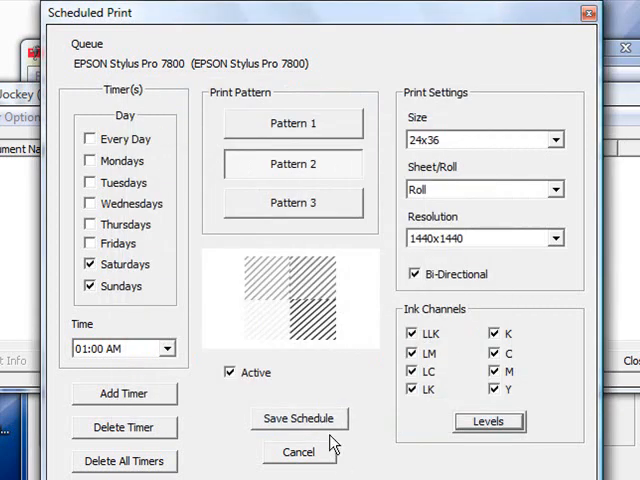
- Save the weekend 1:00 AM test print schedule, returning to the empty EPSON Stylus Pro 7800 queue
{"action": "left_click", "coordinate": [298, 452]}
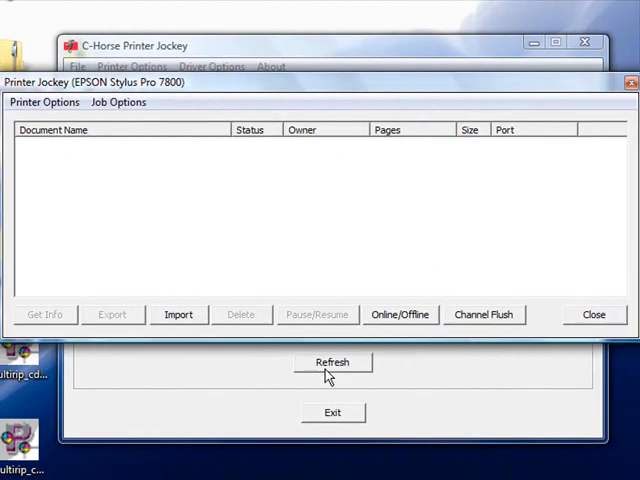
{"action": "mouse_move", "coordinate": [628, 83]}
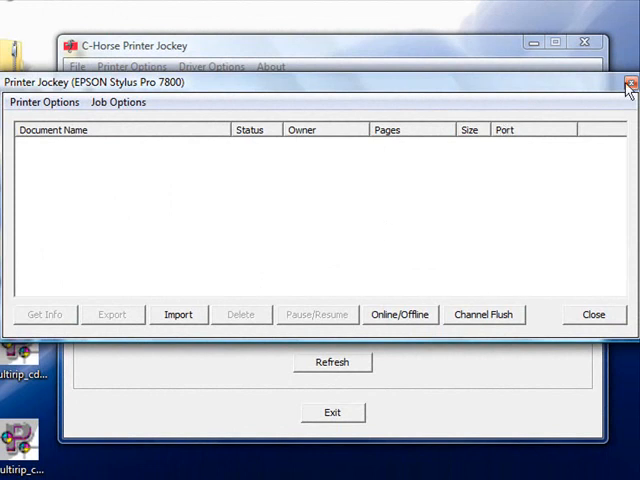